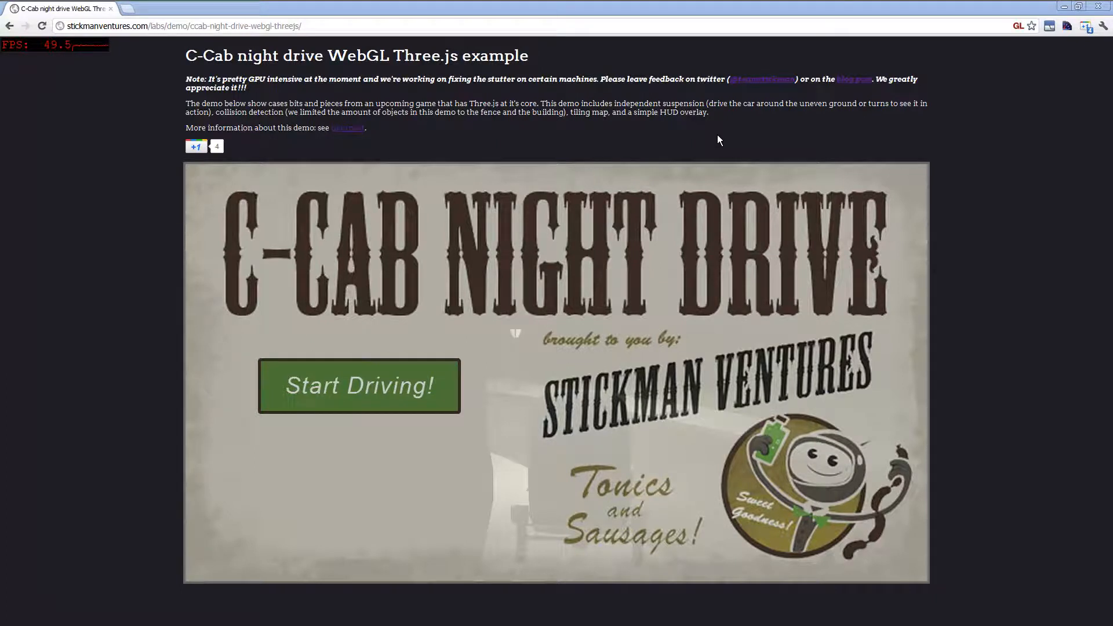
mouse_move(445, 385)
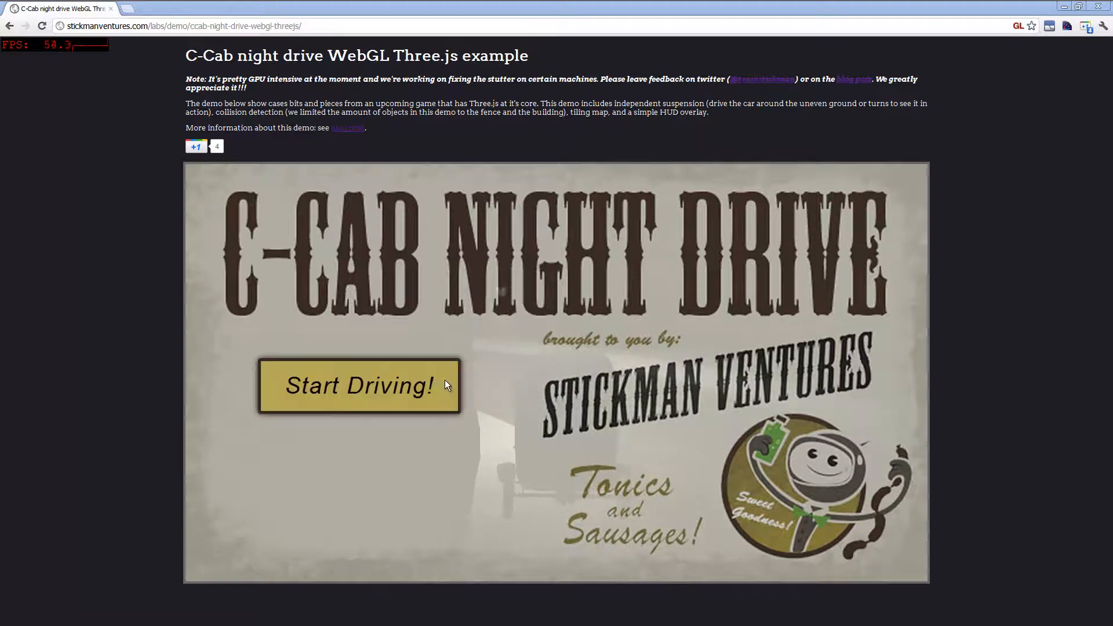
- Start the drive from the title screen and focus the scene for control
click(358, 385)
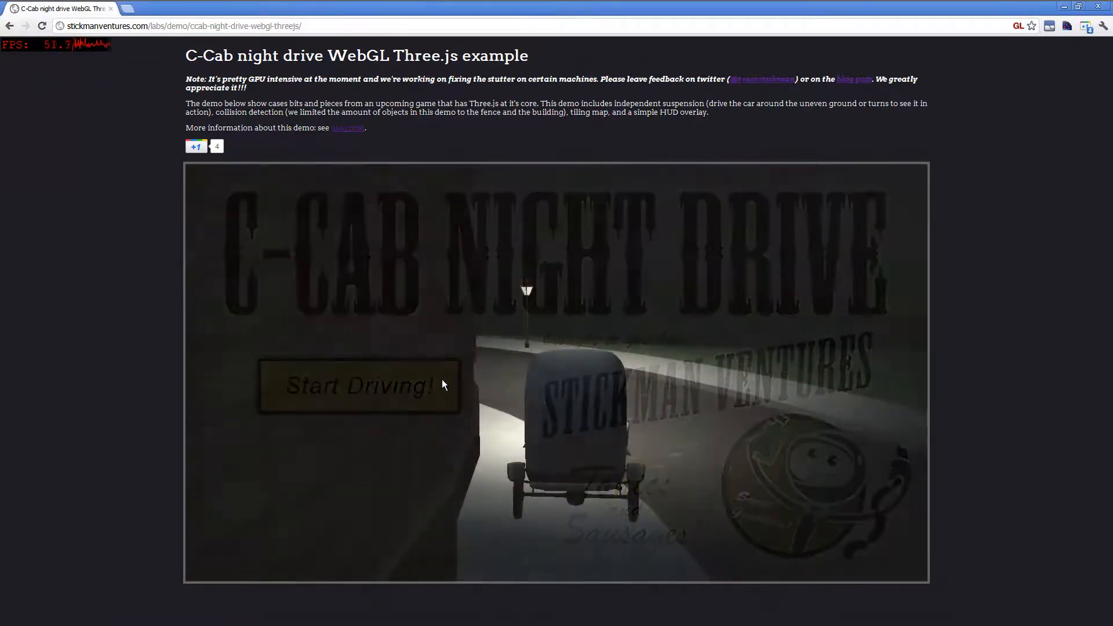
click(358, 385)
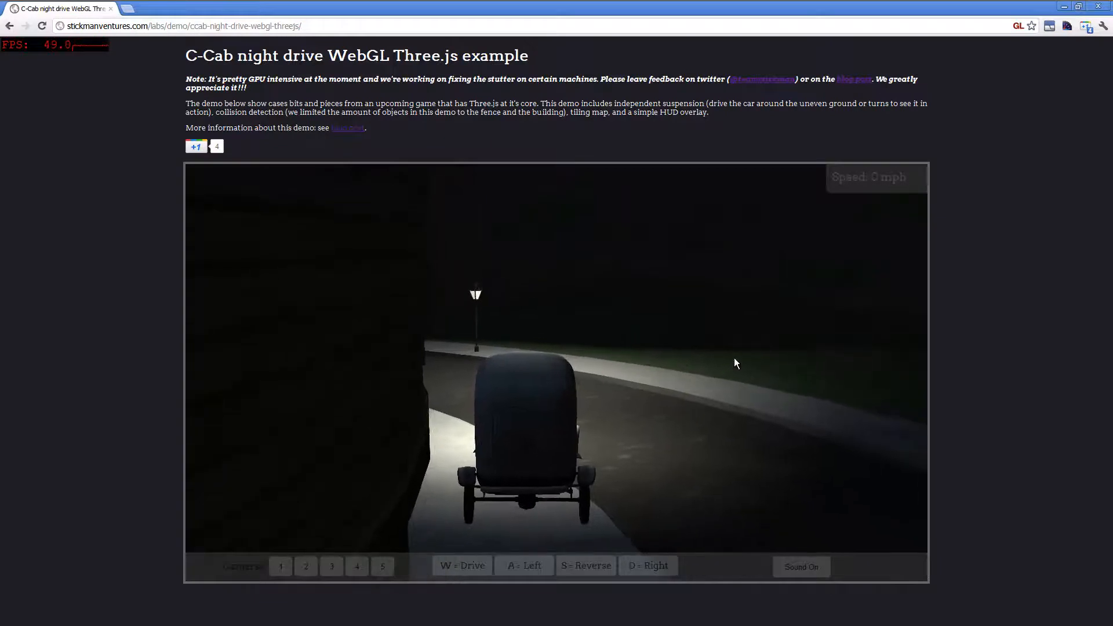
- Drive the cab along the night road while viewing it from the front-facing camera
key(w)
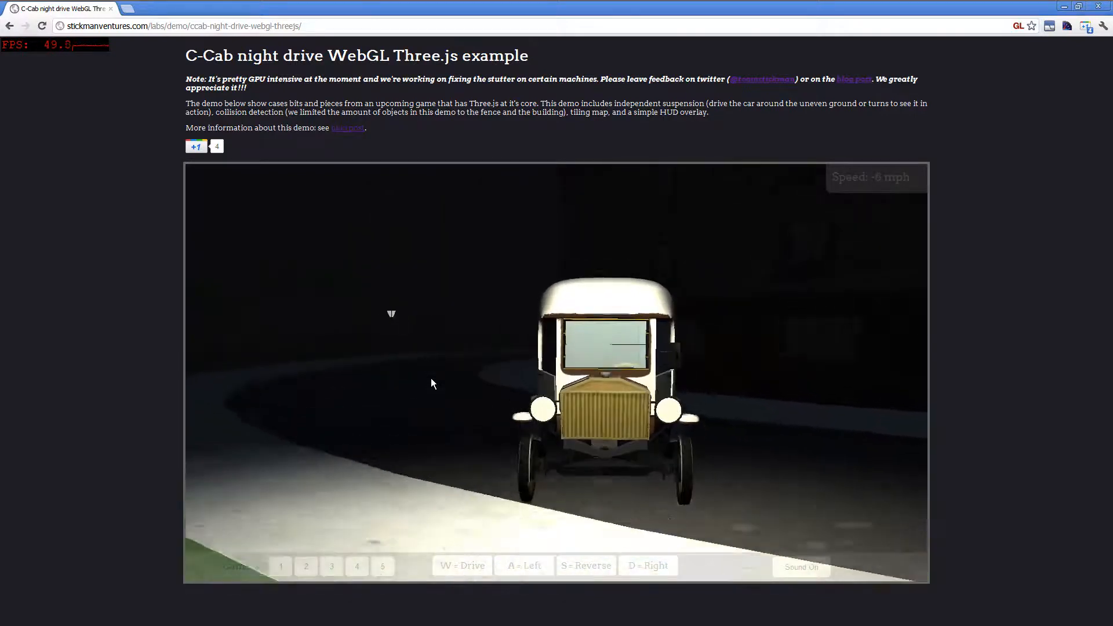
key(w)
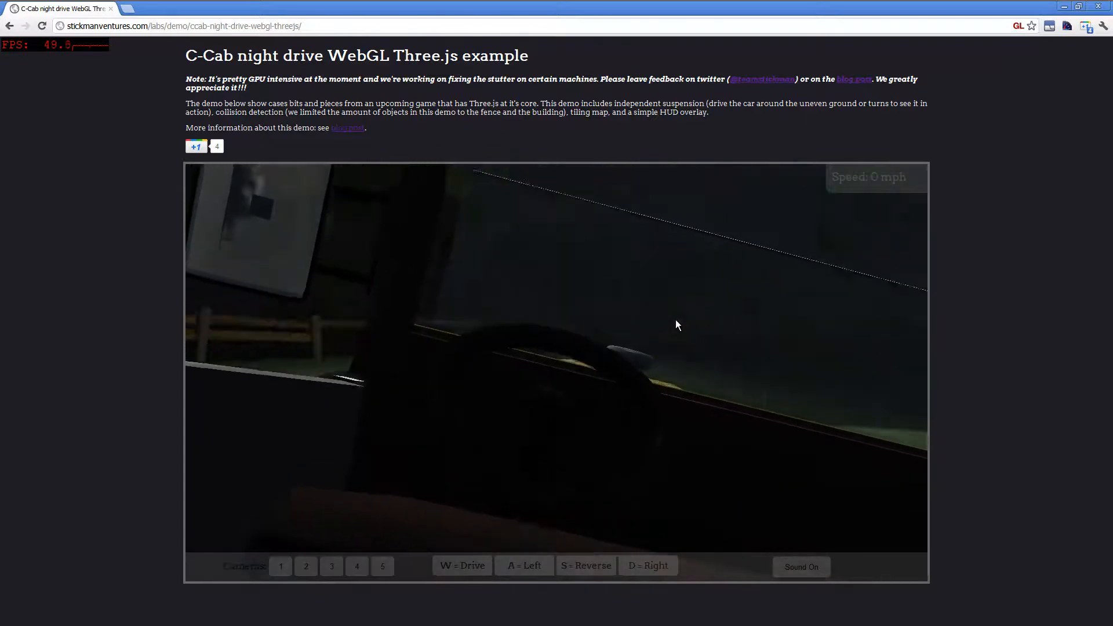
- Accelerate along the curved road from the in-cab windshield view
key(w)
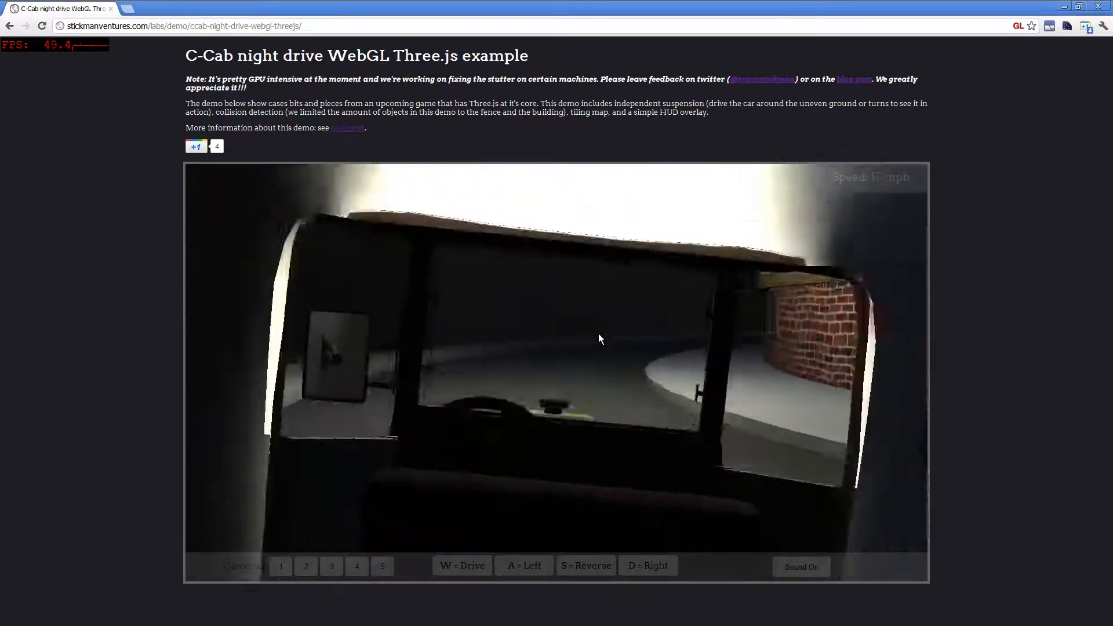
key(w)
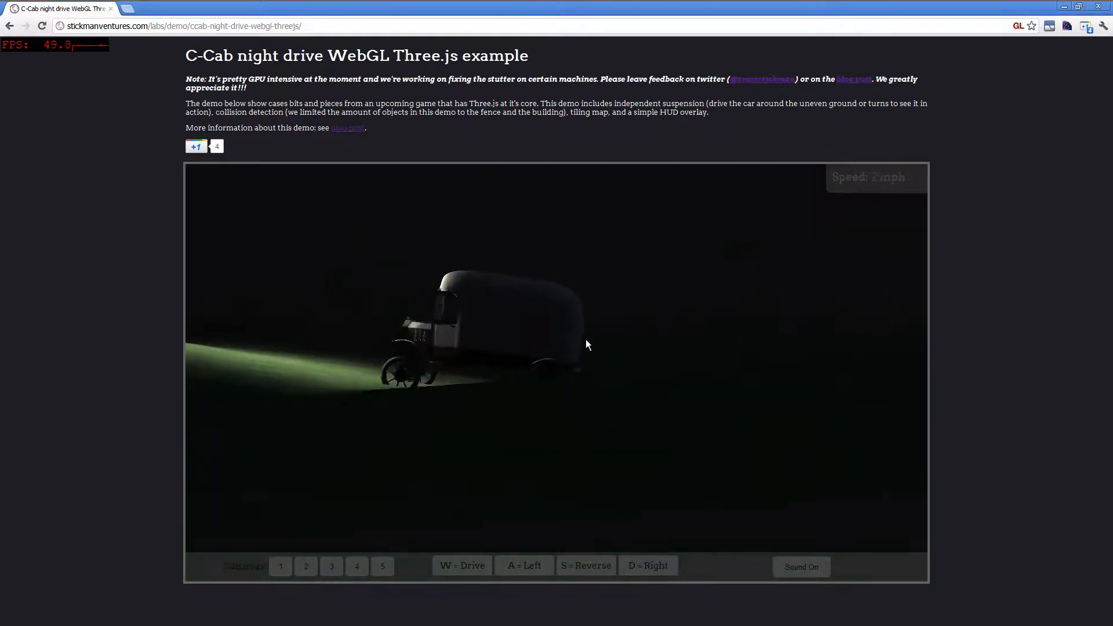
- Drive across the dark grass at about 15 mph, seen from the chase camera behind
key(s)
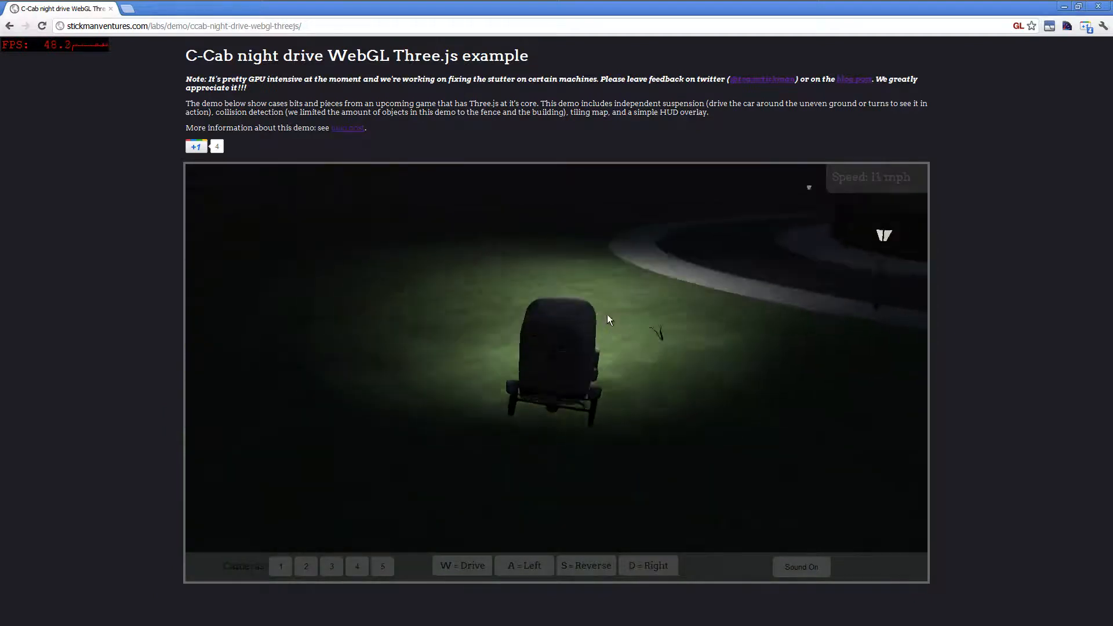
- Steer from the grass back onto the lamp-lit road and watch the cab approach head-on at about 21 mph
key(w)
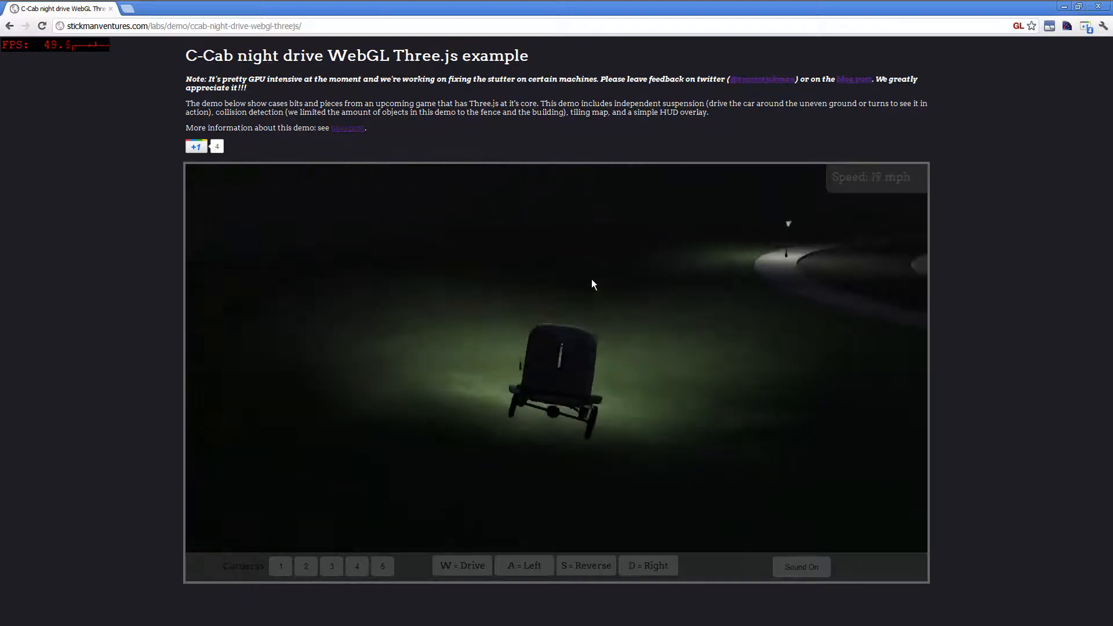
key(w)
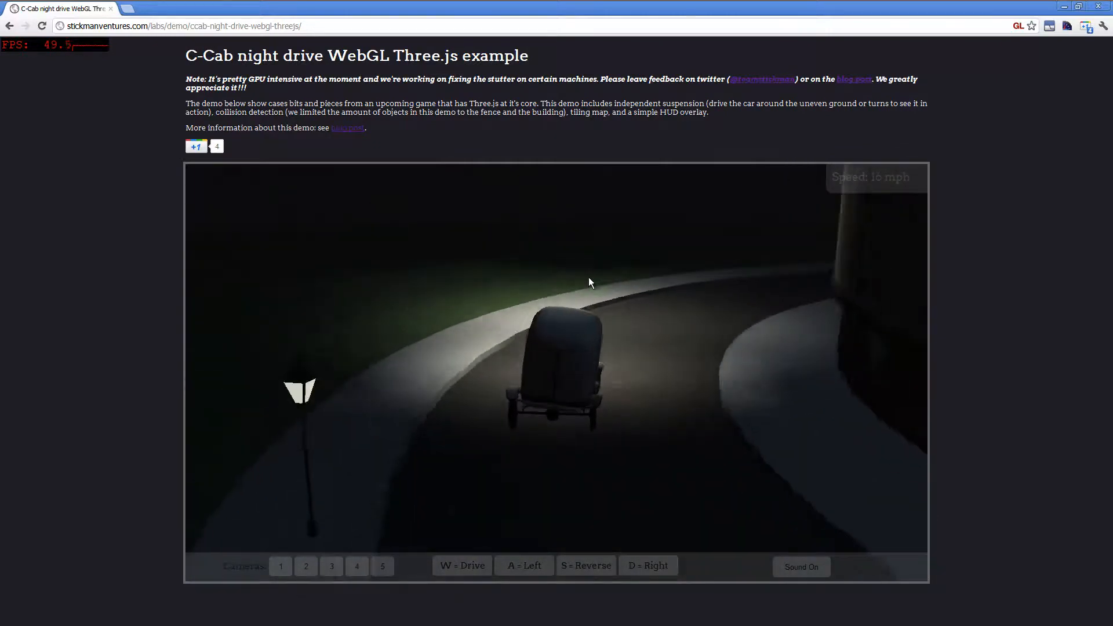
key(w)
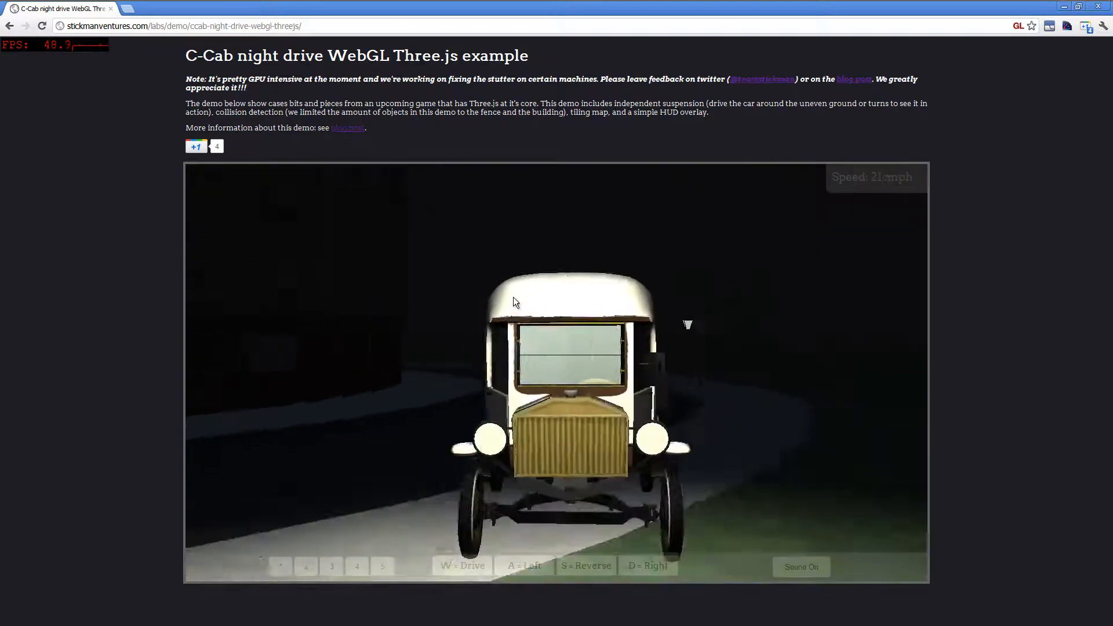
- Roll the cab off the road onto the grass past the wooden fence, slowing to 1 mph
key(w)
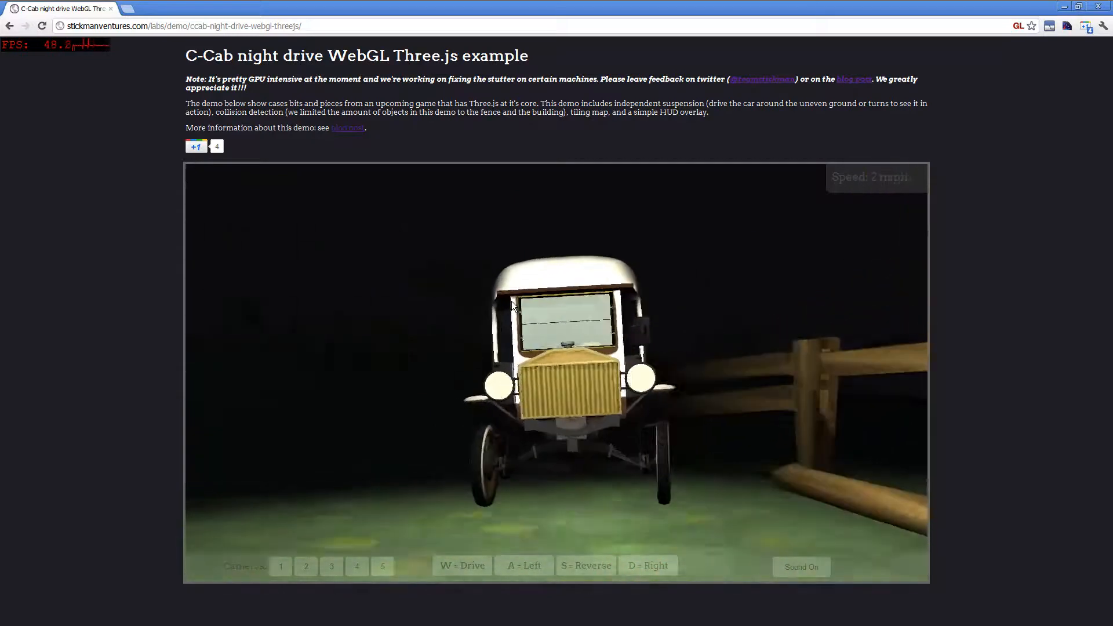
key(w)
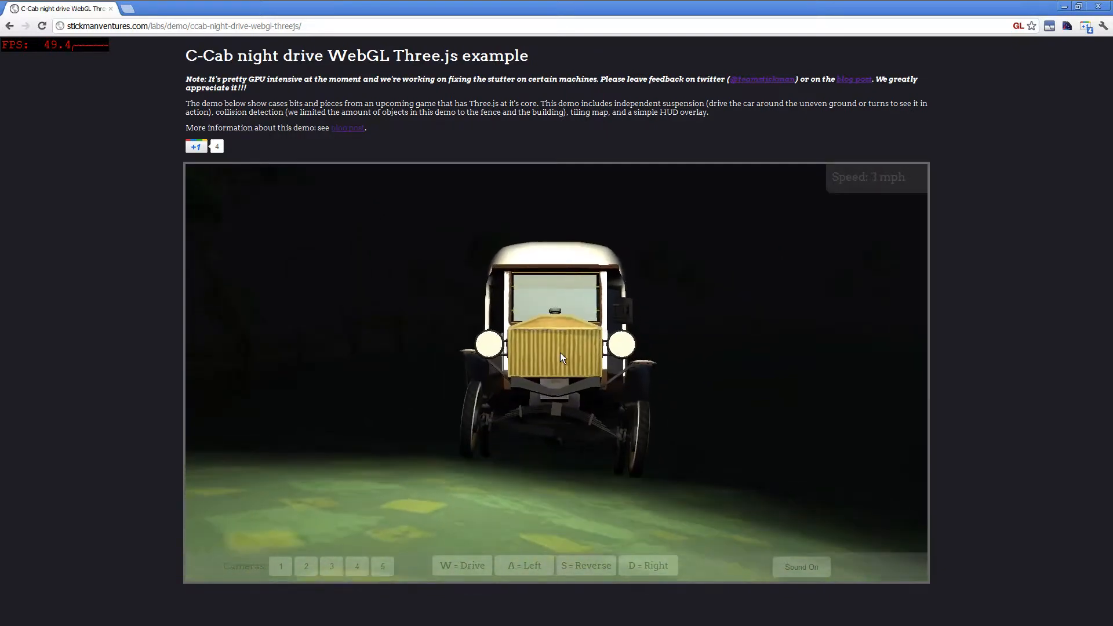
- Reverse the cab across the grass at about −6 mph
key(s)
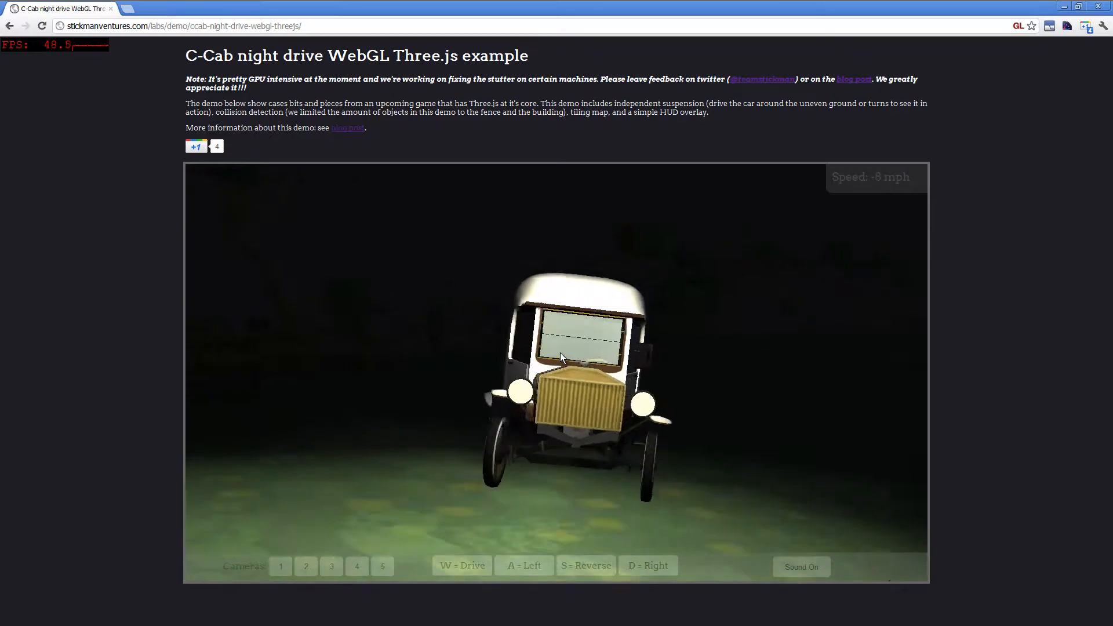